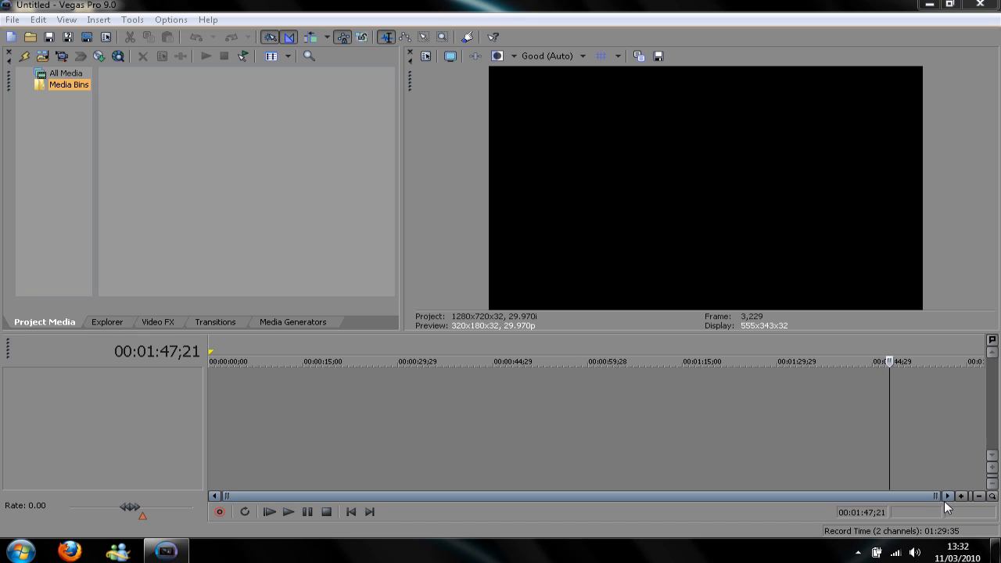
mouse_move(915, 498)
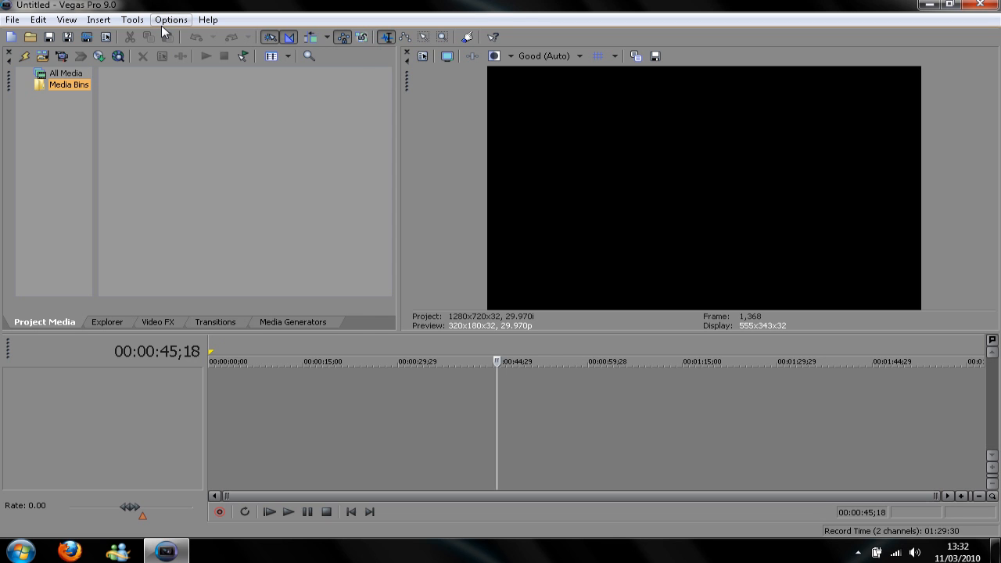
Uncheck 'Use Vegas color scheme' in the Display preferences and confirm with OK
left_click(171, 18)
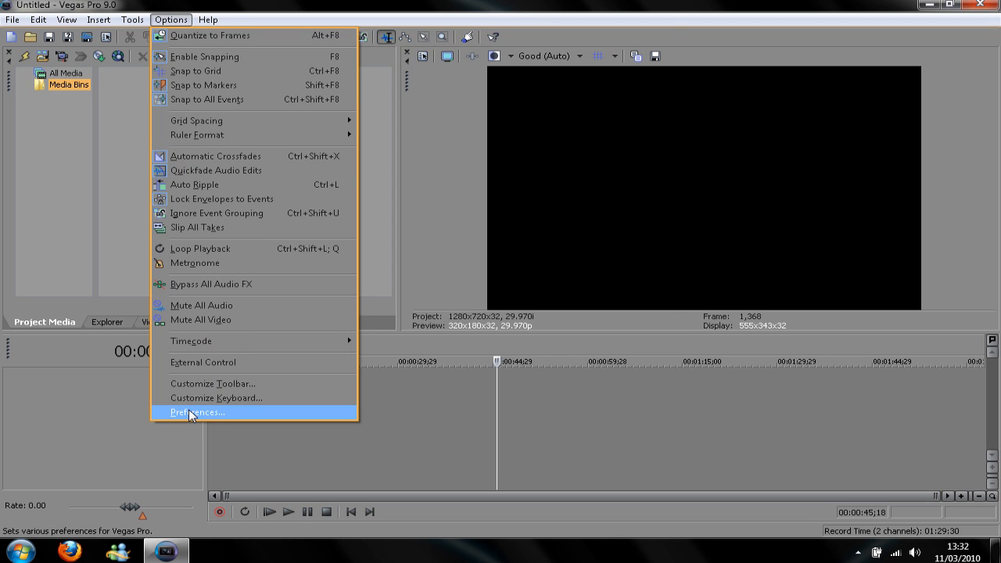
left_click(197, 413)
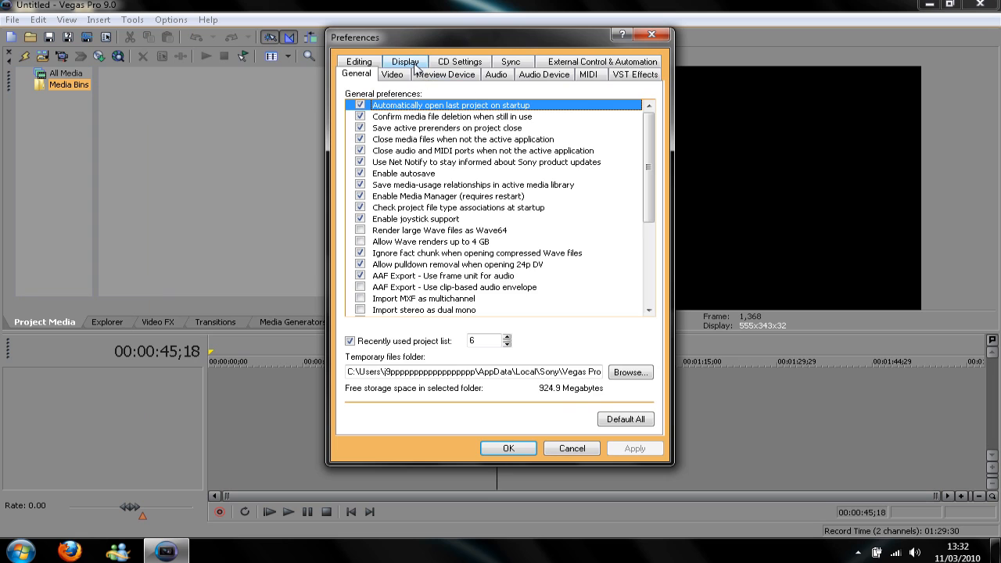
left_click(405, 63)
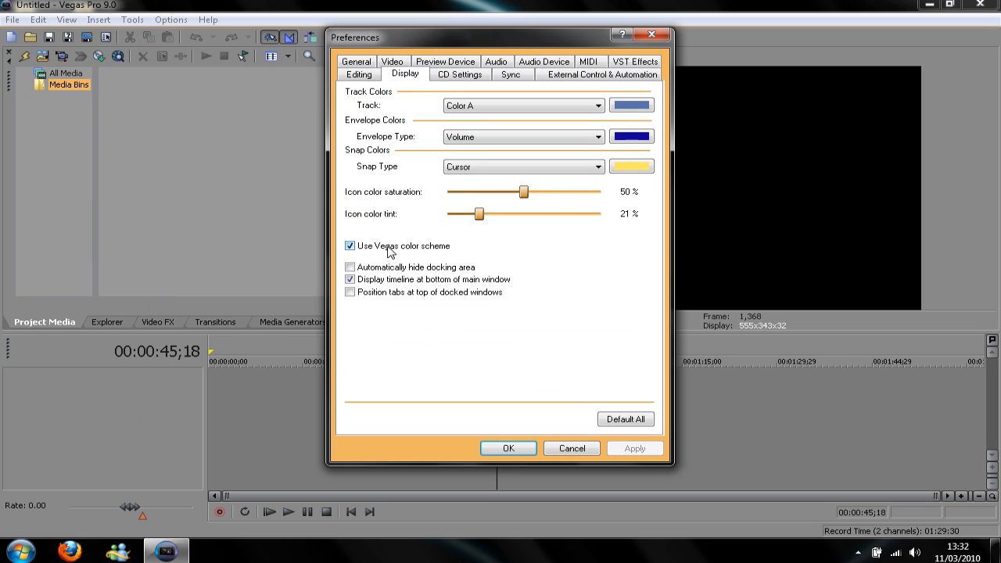
left_click(350, 246)
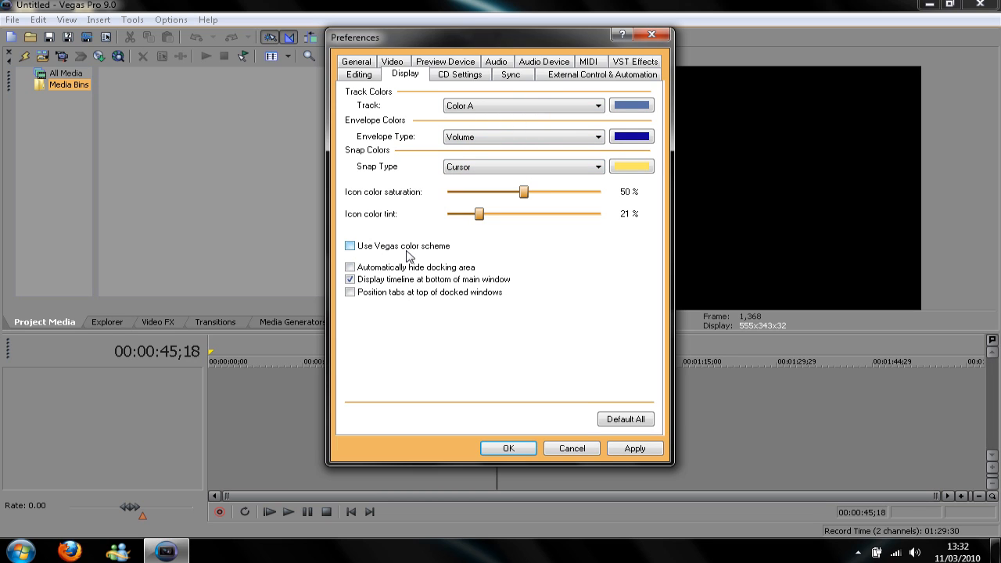
left_click(636, 447)
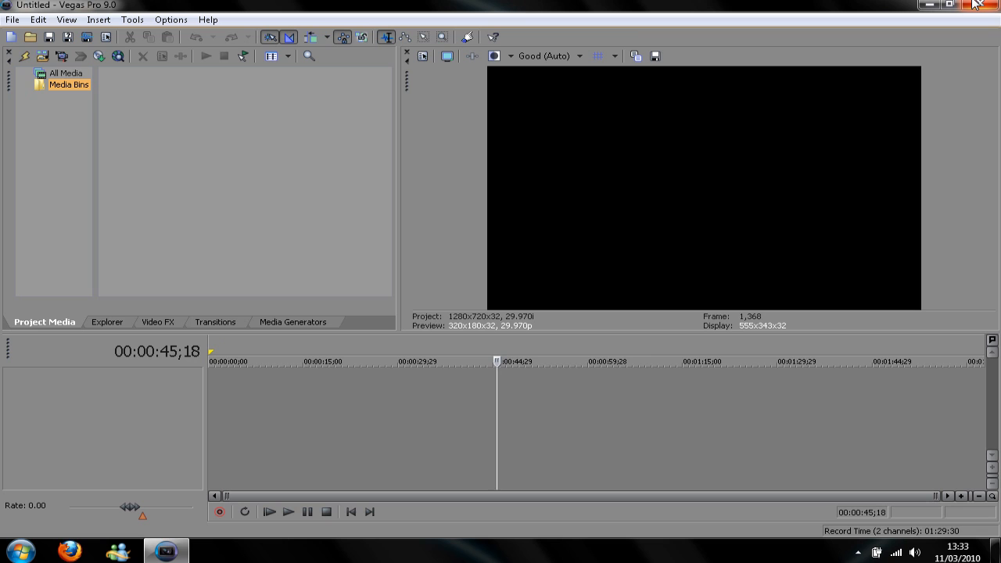
mouse_move(986, 6)
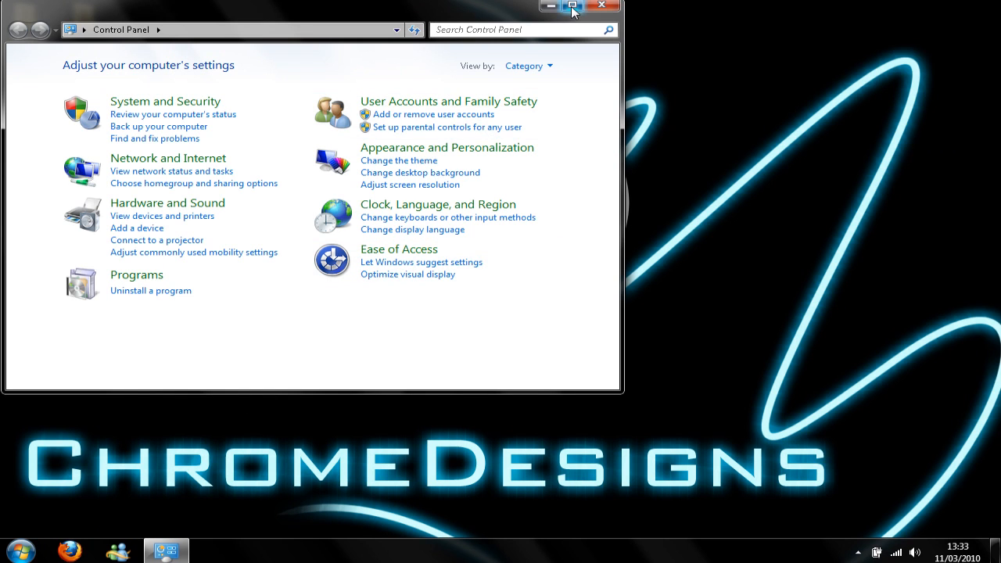
Maximize Control Panel and reach the window colour page via Appearance and Personalization
left_click(573, 7)
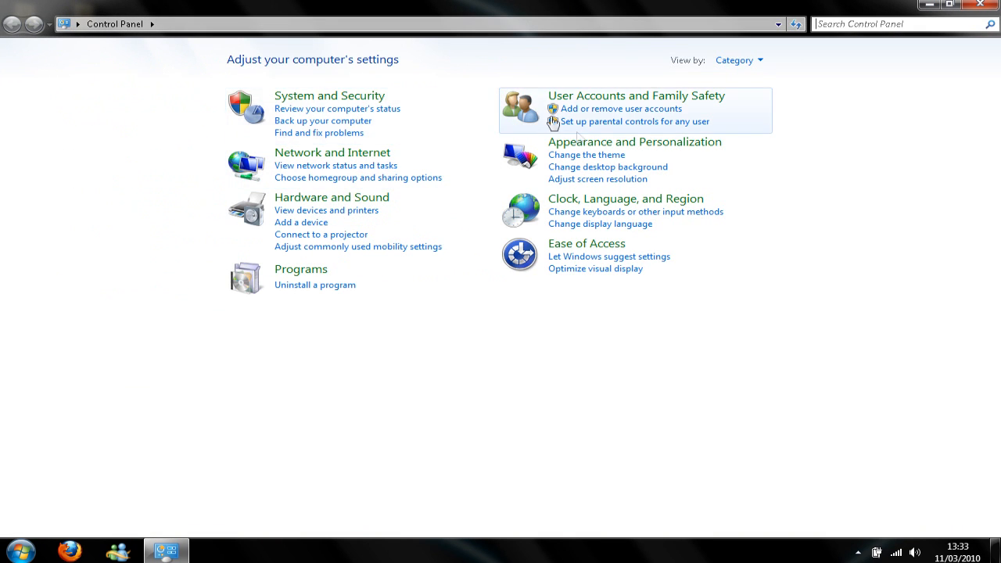
left_click(635, 141)
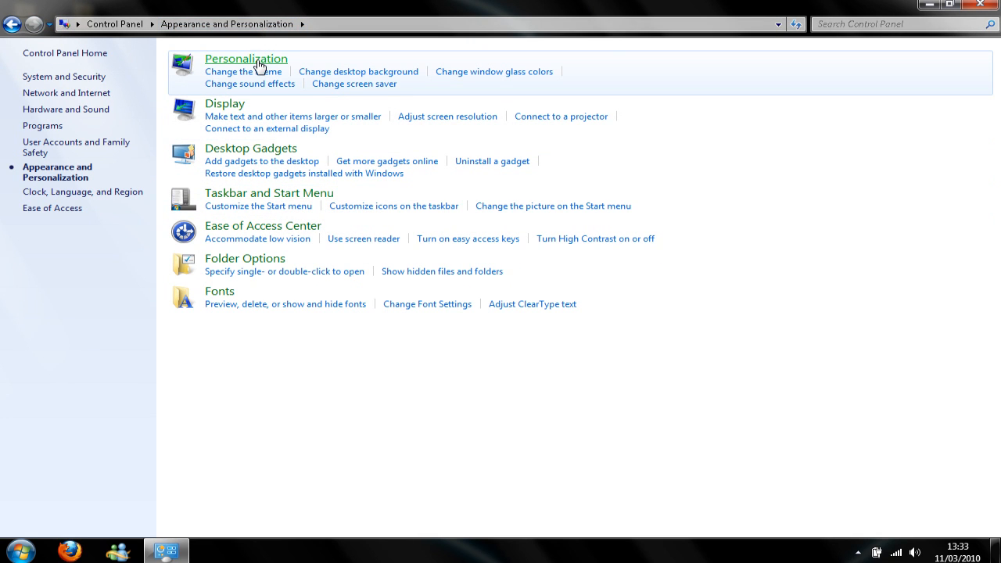
mouse_move(494, 72)
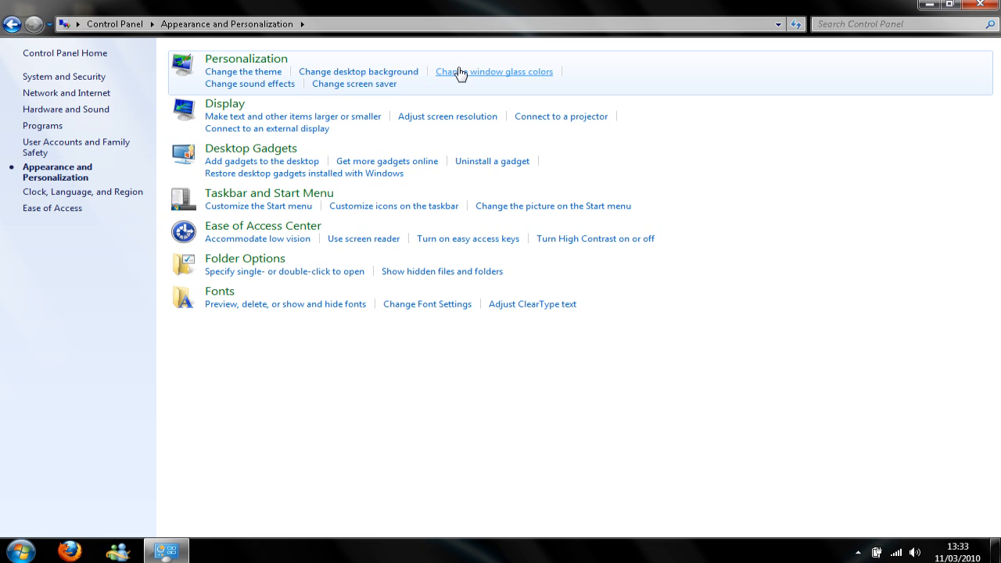
left_click(494, 72)
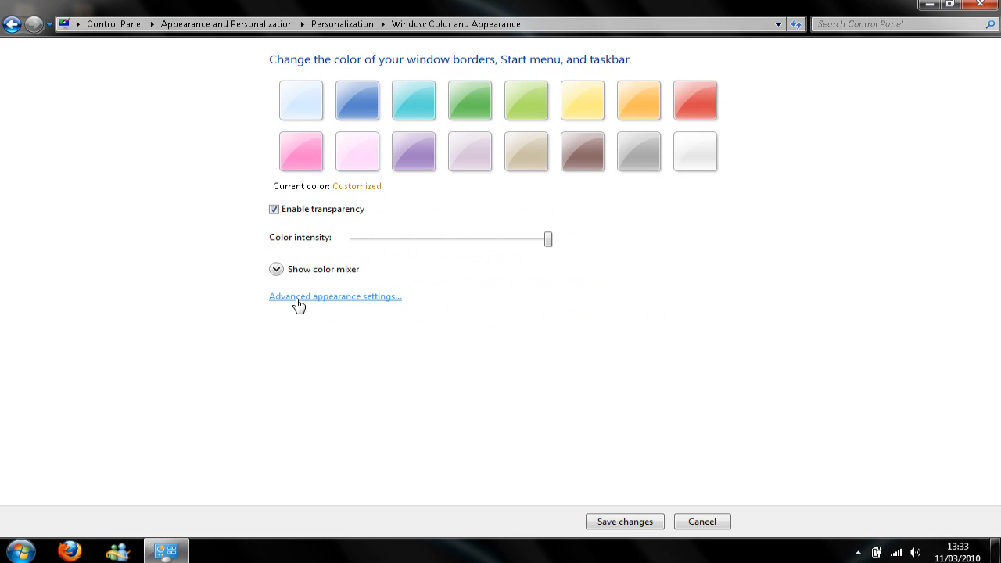
Enter the advanced appearance settings and choose 3D Objects as the item to recolour
left_click(335, 296)
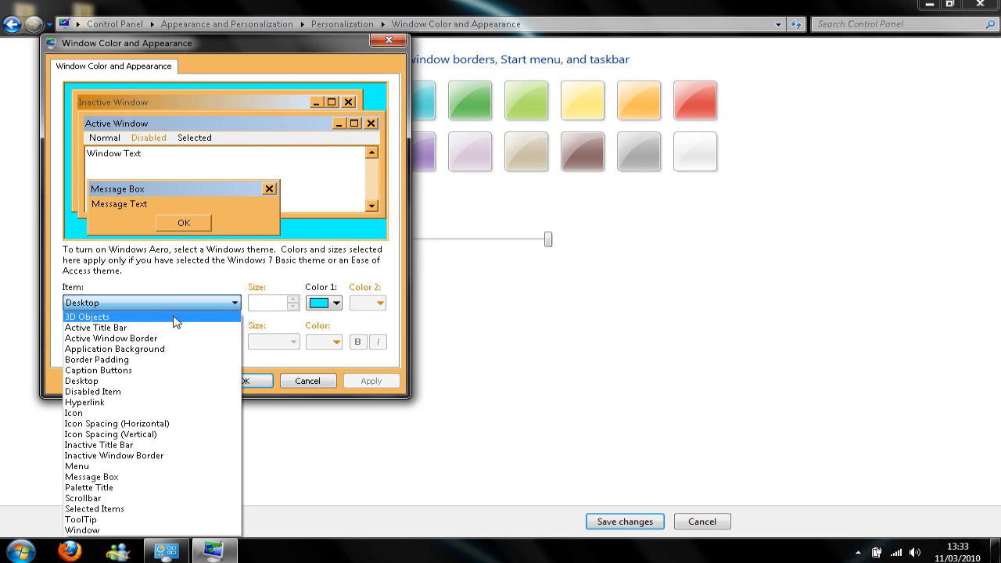
left_click(88, 316)
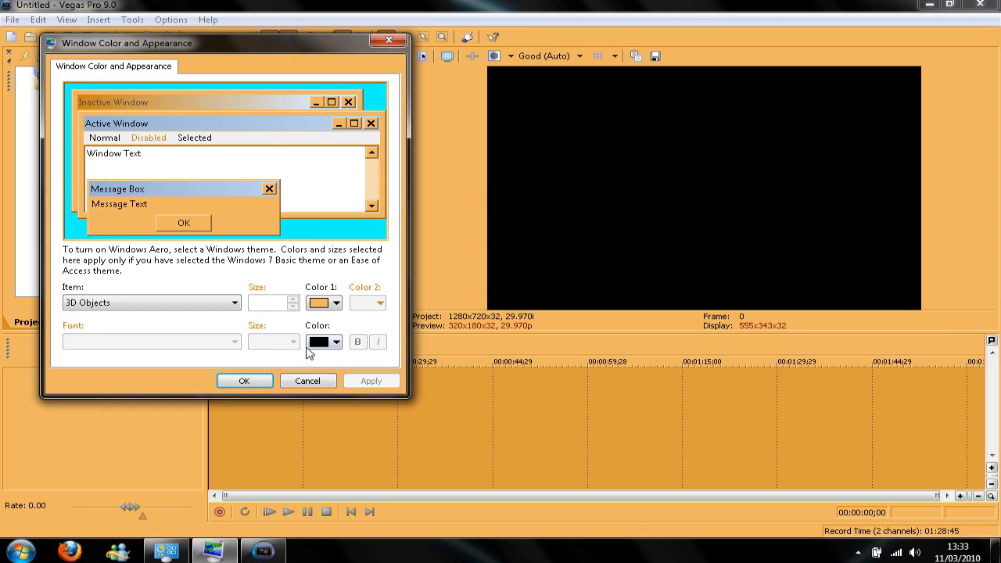
left_click(335, 303)
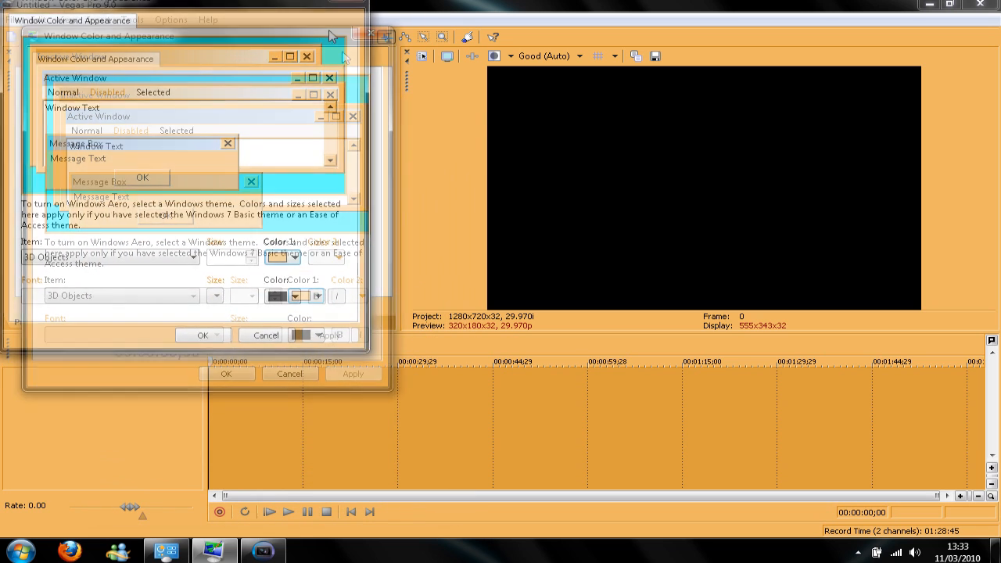
Move the dialog aside, set 3D Objects Color 1 to magenta and apply it
left_click_drag(180, 36, 219, 50)
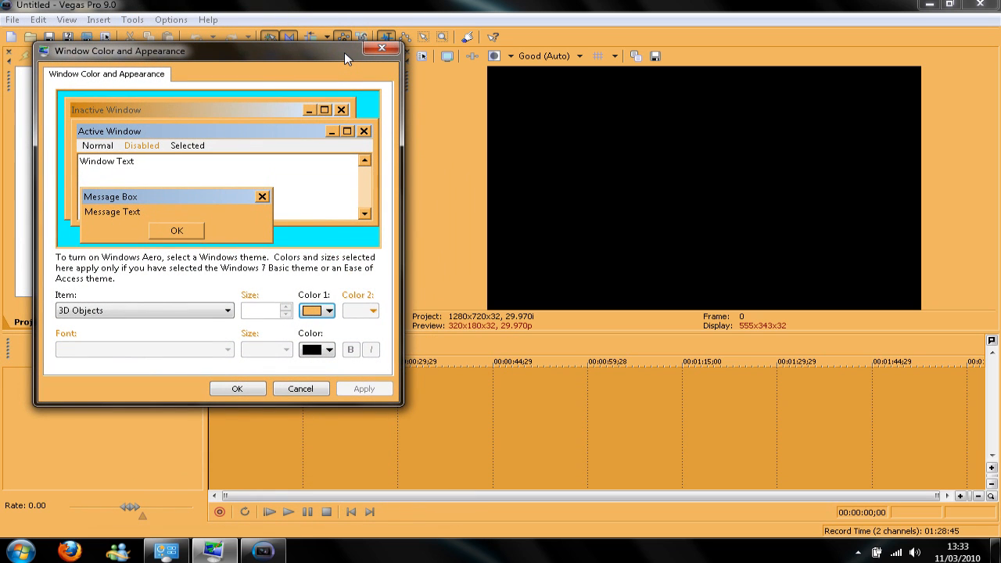
mouse_move(316, 311)
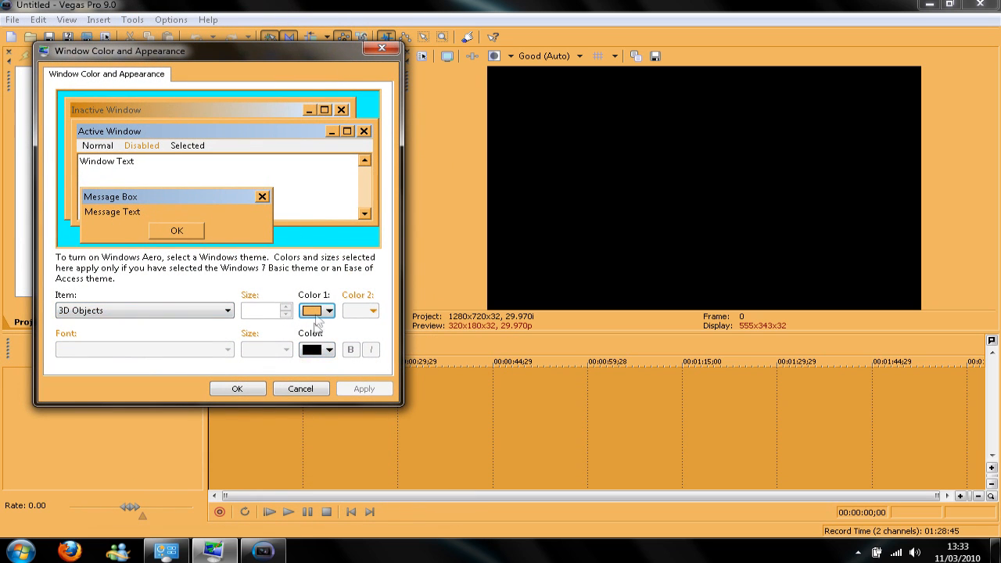
left_click(325, 309)
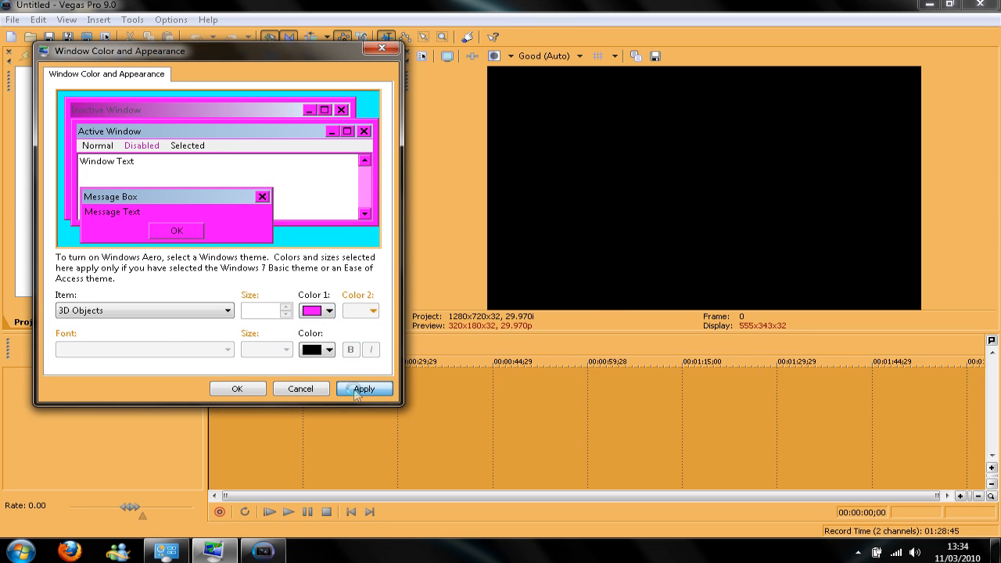
left_click(363, 388)
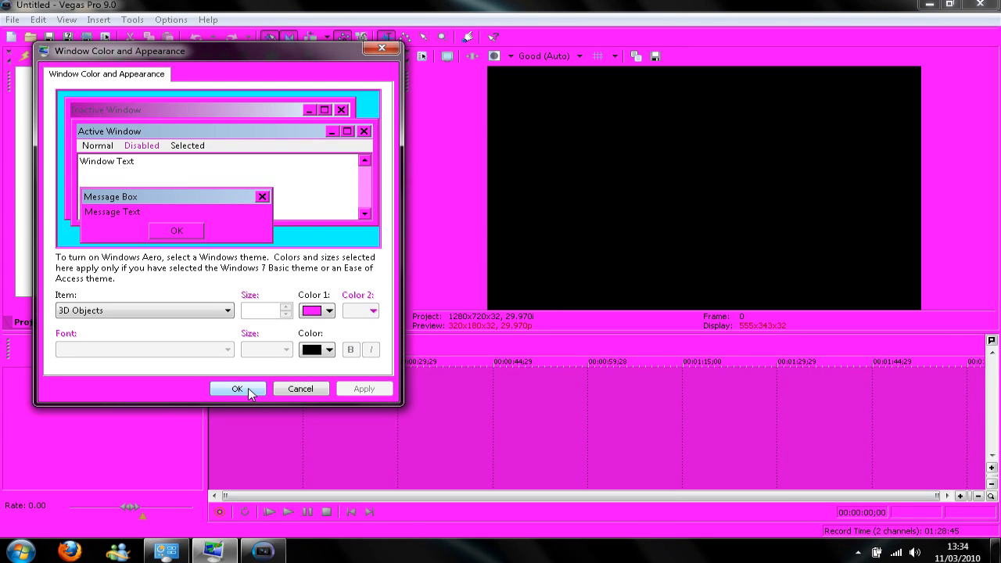
left_click(329, 310)
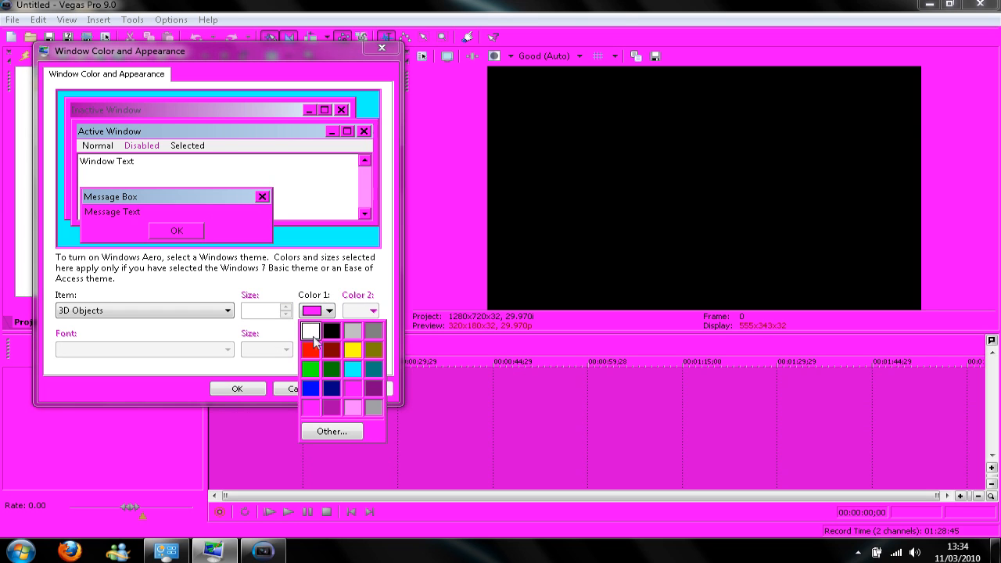
Pick a custom medium blue (R65 G94 B190) for 3D Objects and apply it, turning Vegas blue
left_click(332, 432)
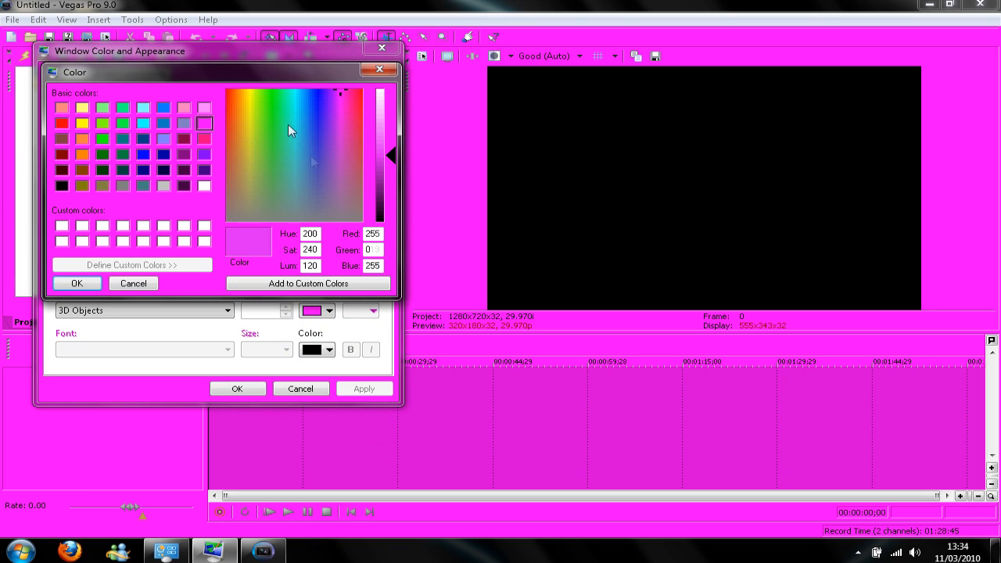
left_click(311, 108)
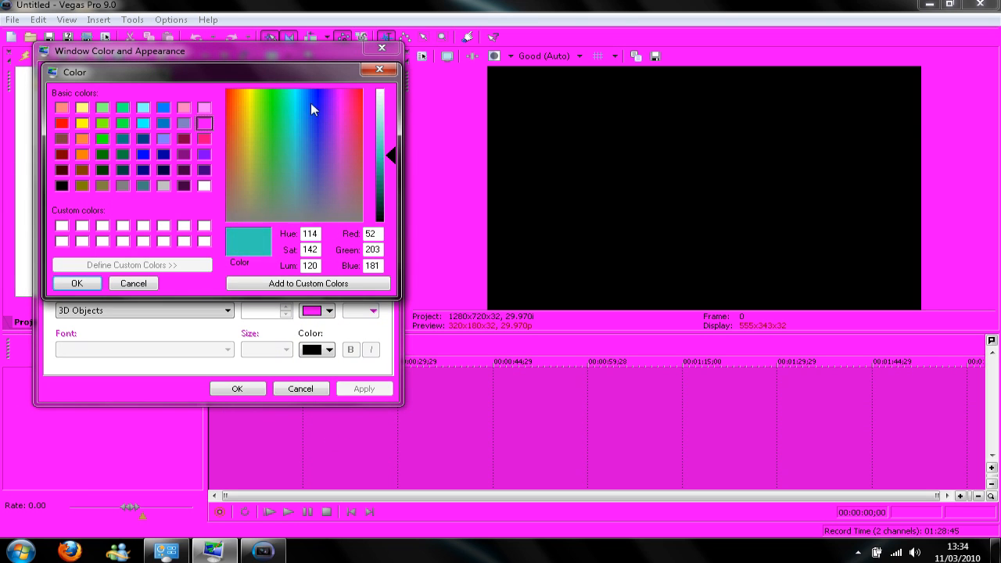
left_click(313, 159)
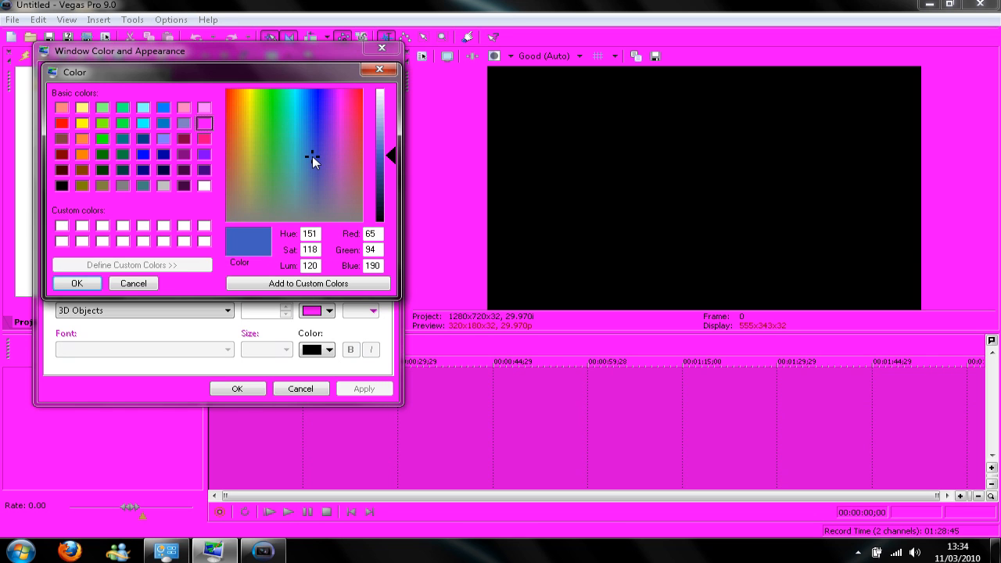
left_click(77, 283)
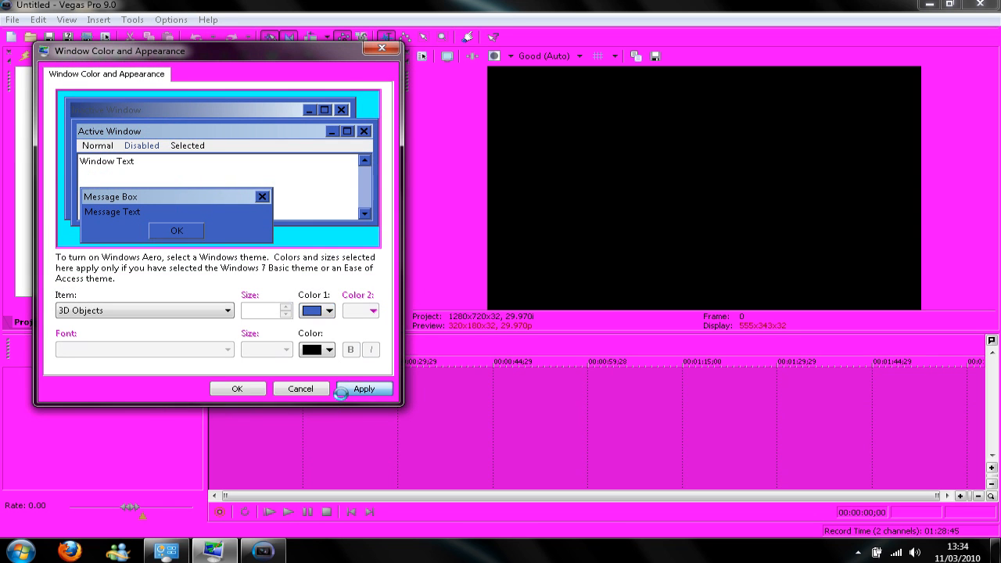
left_click(363, 388)
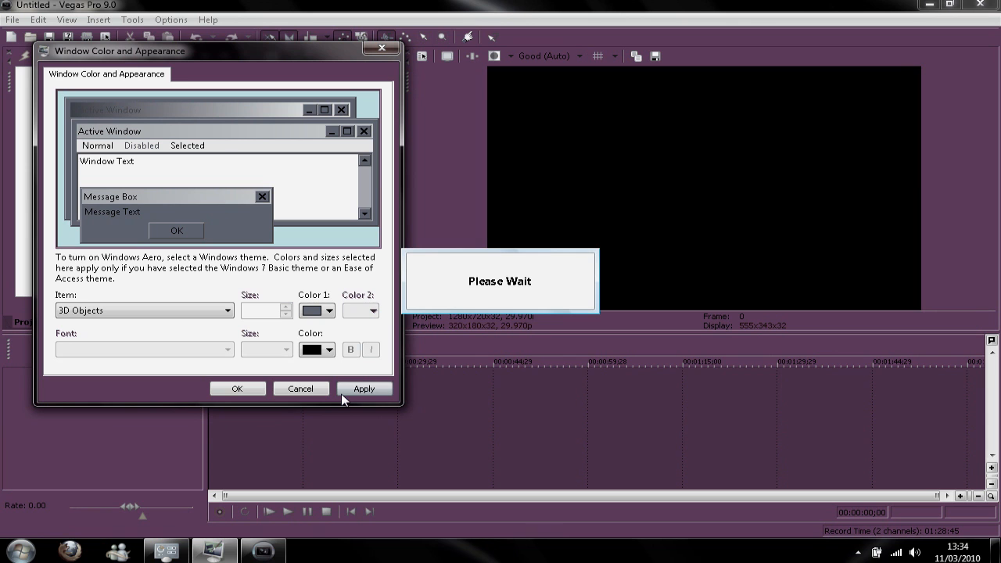
left_click(363, 388)
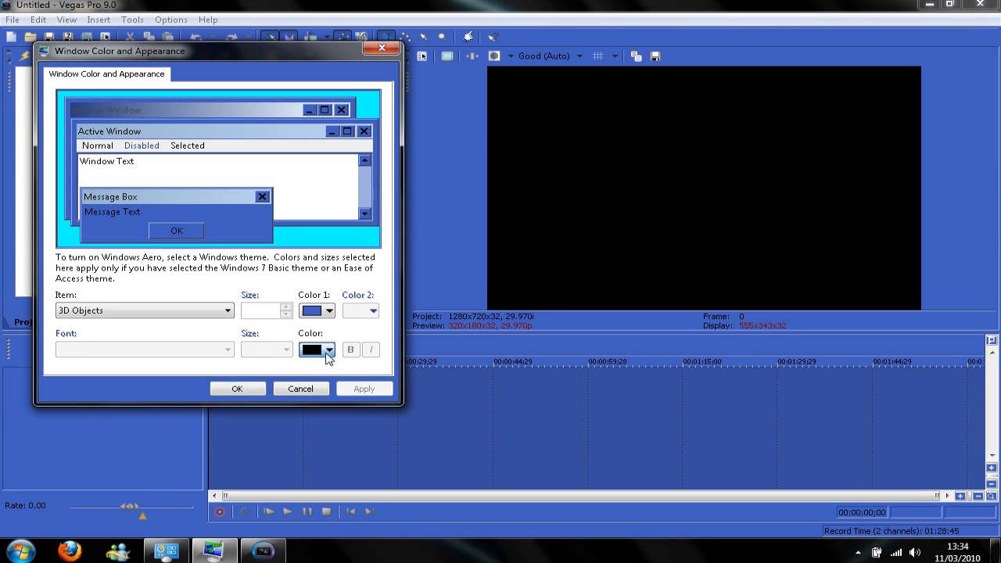
Set the 3D Objects font colour to white and apply it
left_click(363, 388)
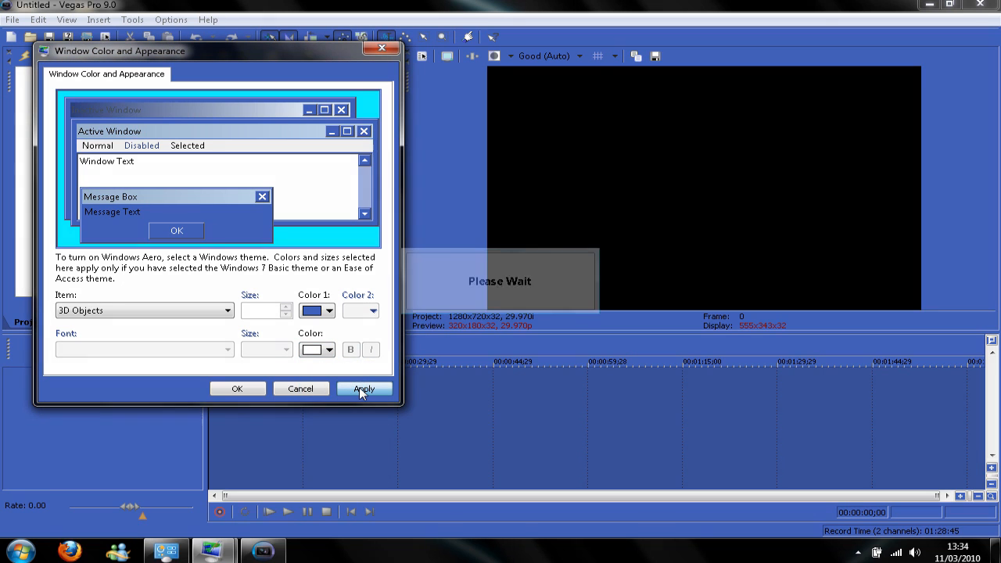
left_click(363, 388)
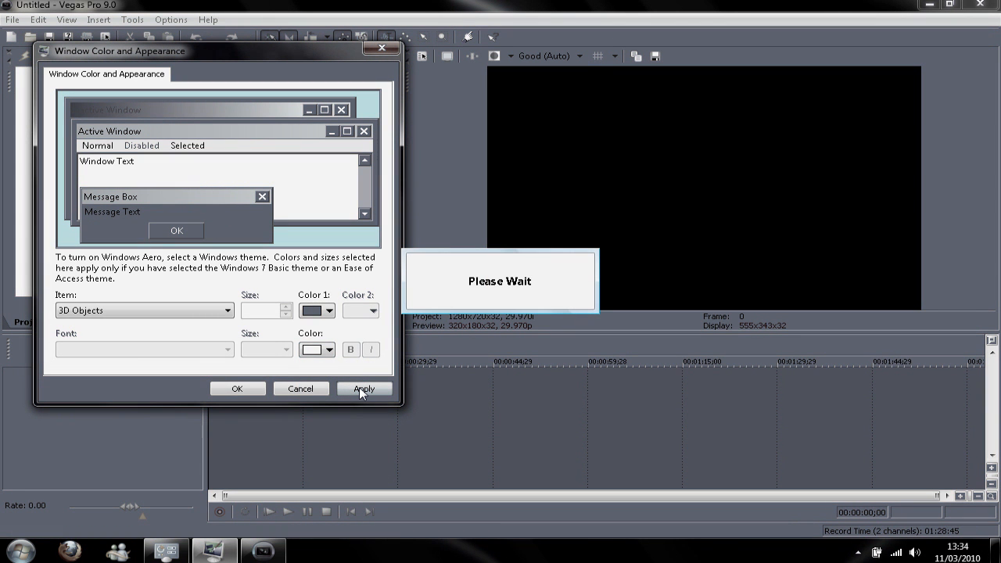
left_click(363, 388)
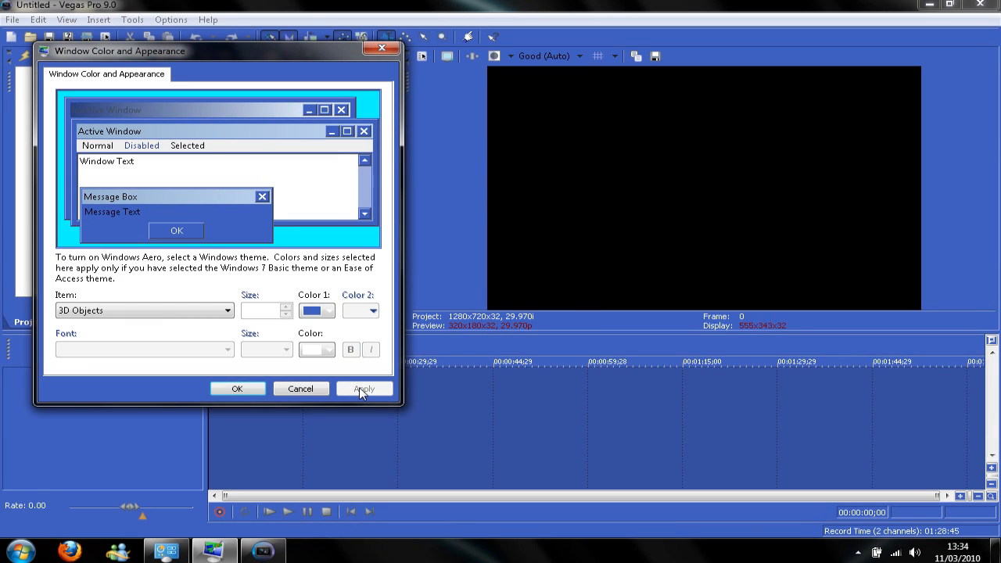